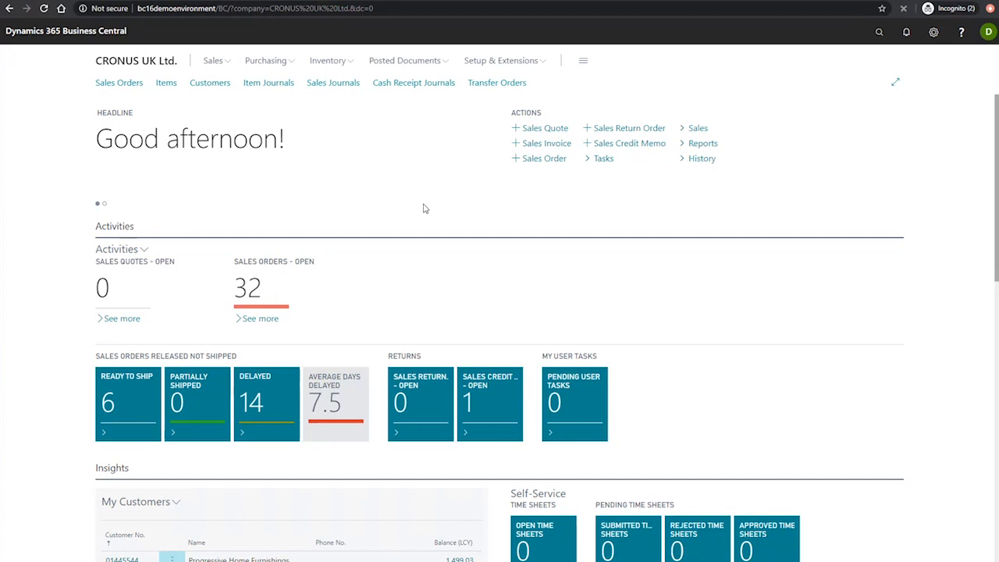
{"action": "mouse_move", "coordinate": [419, 240]}
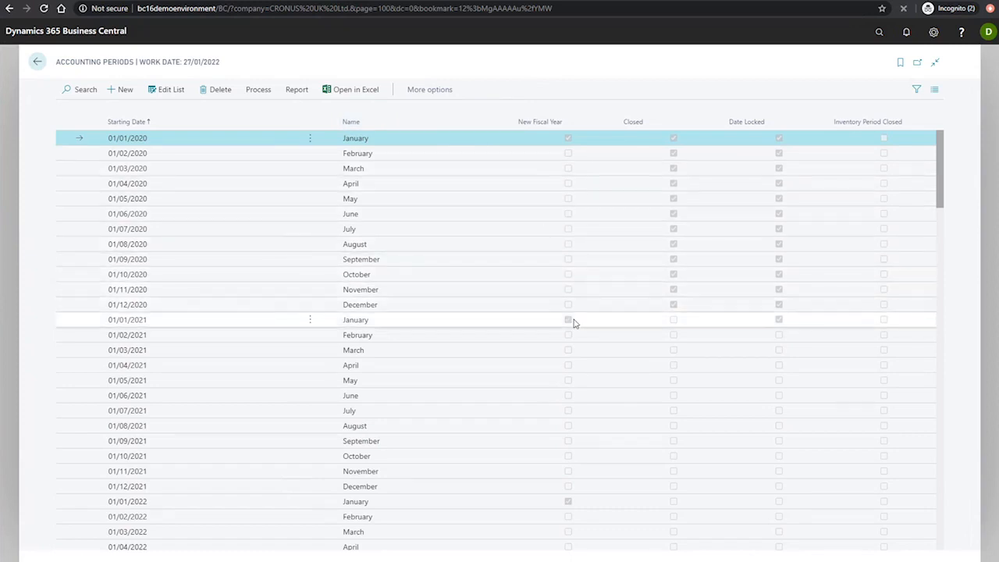
{"action": "scroll", "scroll_direction": "down", "scroll_amount": 3}
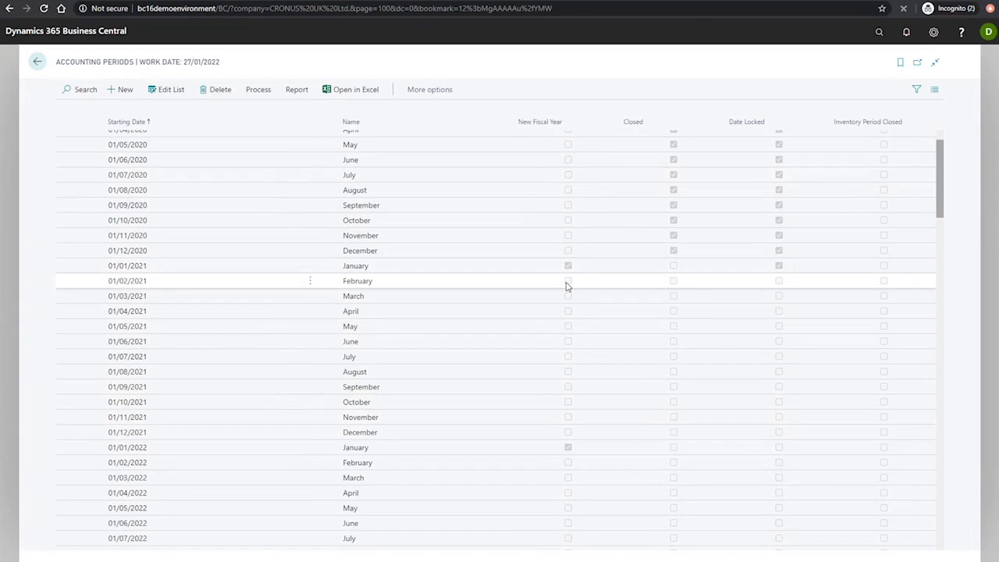
{"action": "mouse_move", "coordinate": [558, 296]}
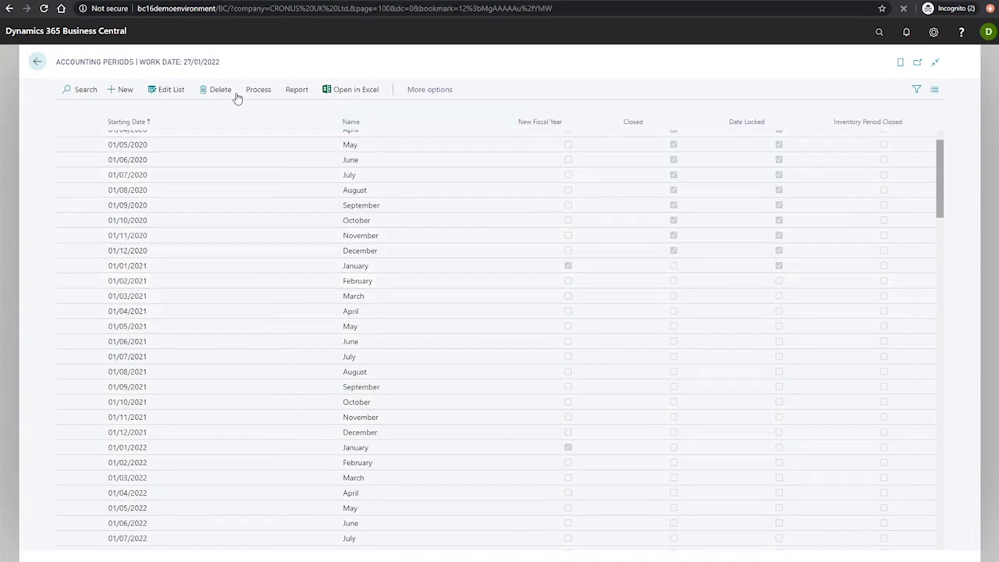
- Start Close Year from the Process actions for the 01/01/21–31/12/21 fiscal year
{"action": "left_click", "coordinate": [259, 89]}
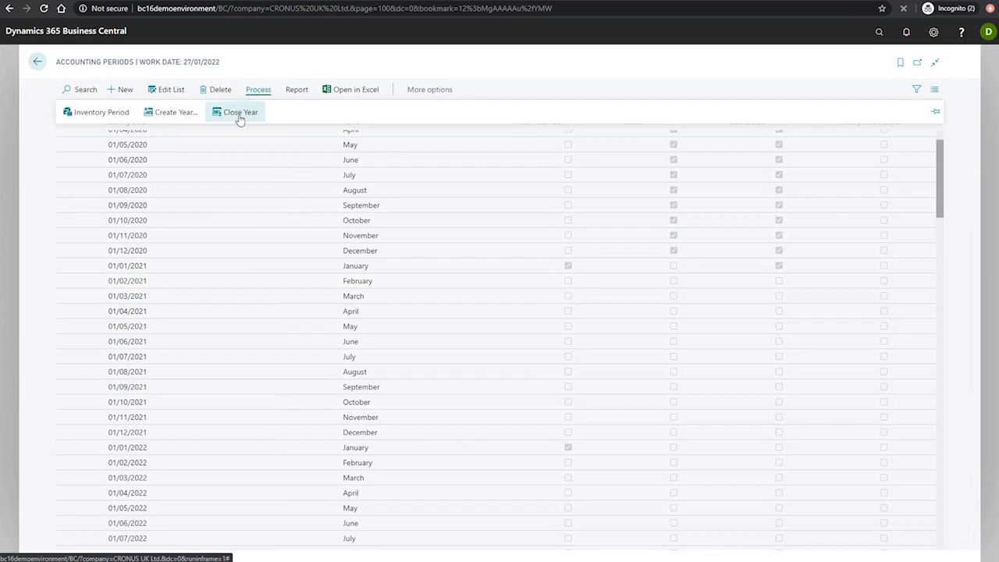
{"action": "left_click", "coordinate": [240, 113]}
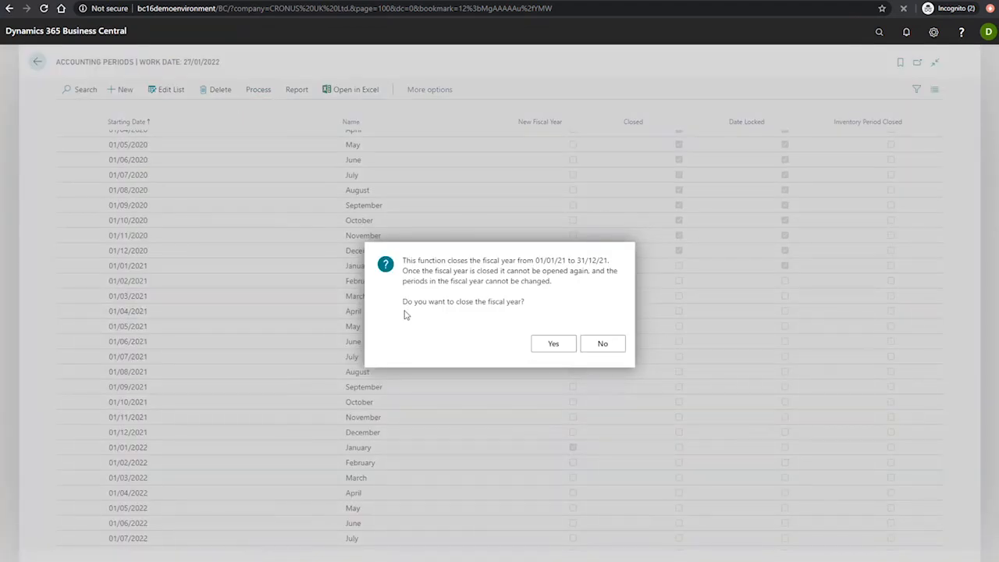
{"action": "mouse_move", "coordinate": [422, 350]}
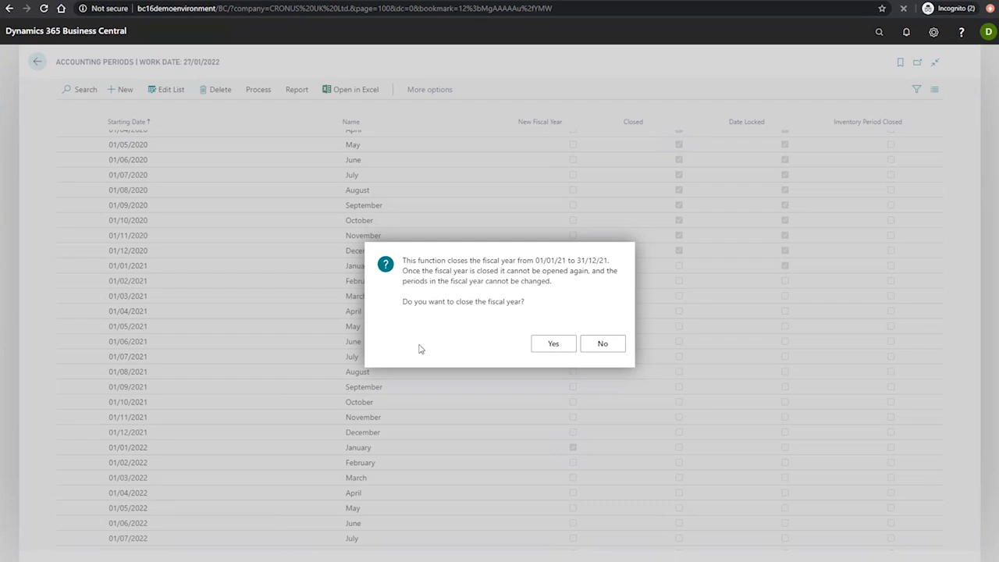
{"action": "mouse_move", "coordinate": [144, 260]}
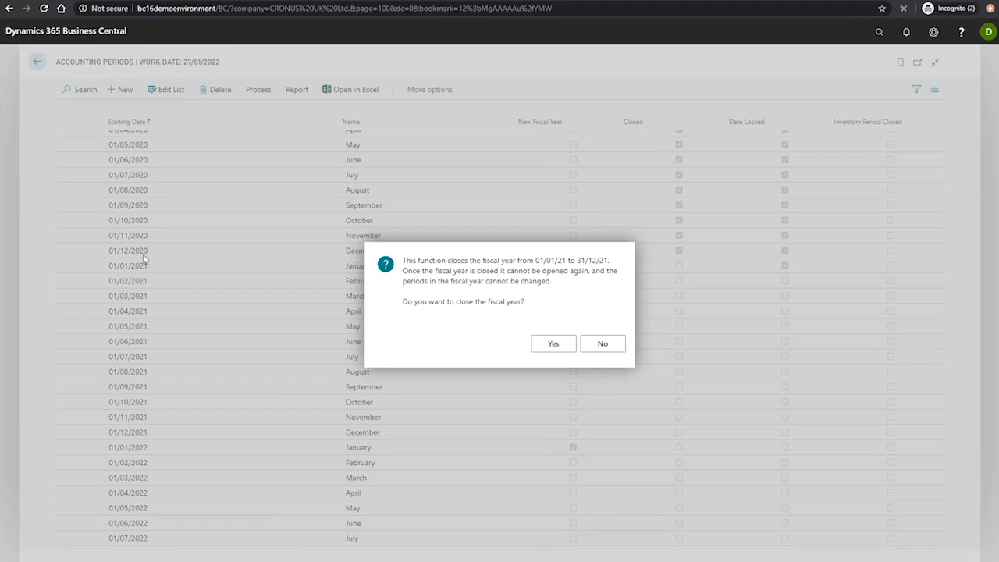
{"action": "mouse_move", "coordinate": [680, 211]}
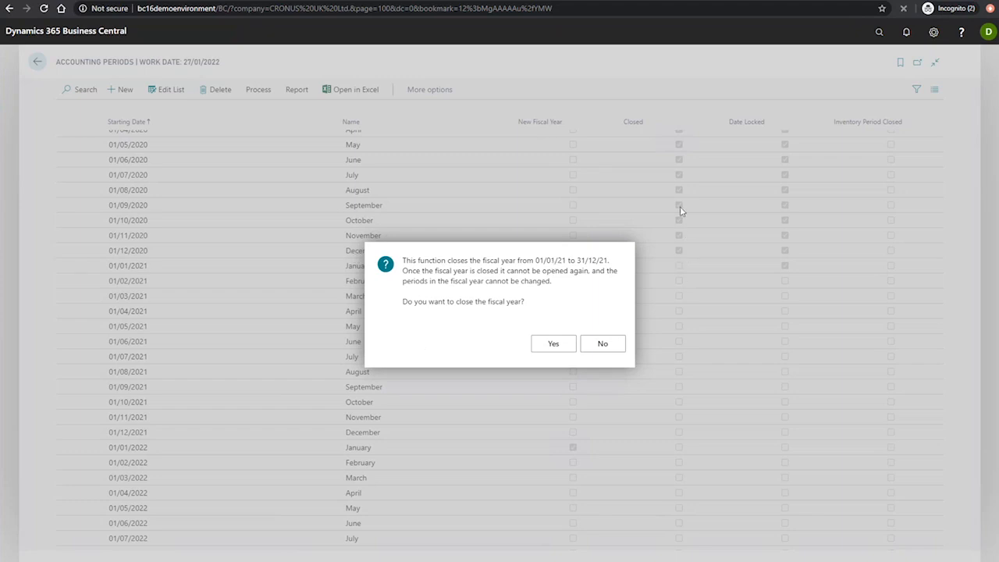
{"action": "mouse_move", "coordinate": [429, 334]}
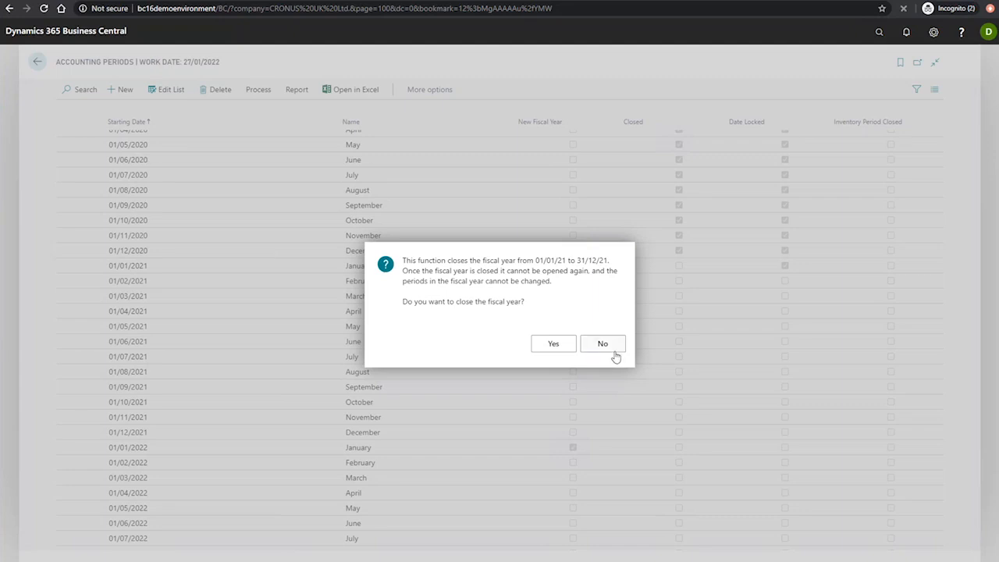
- Confirm closing fiscal year 2021, review its locked periods, and switch the list to Edit List mode
{"action": "left_click", "coordinate": [552, 344]}
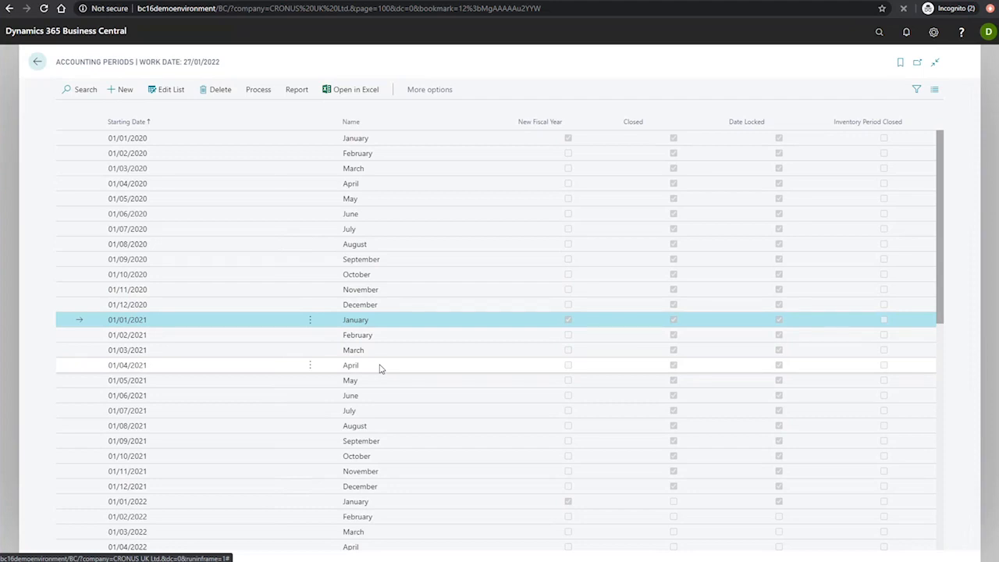
{"action": "mouse_move", "coordinate": [459, 400]}
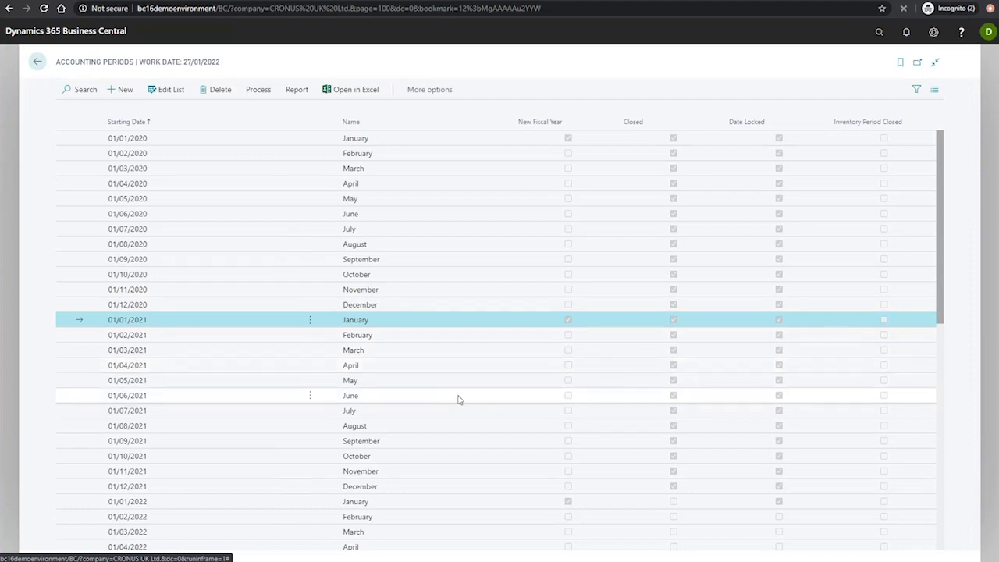
{"action": "scroll", "scroll_direction": "down", "scroll_amount": 3}
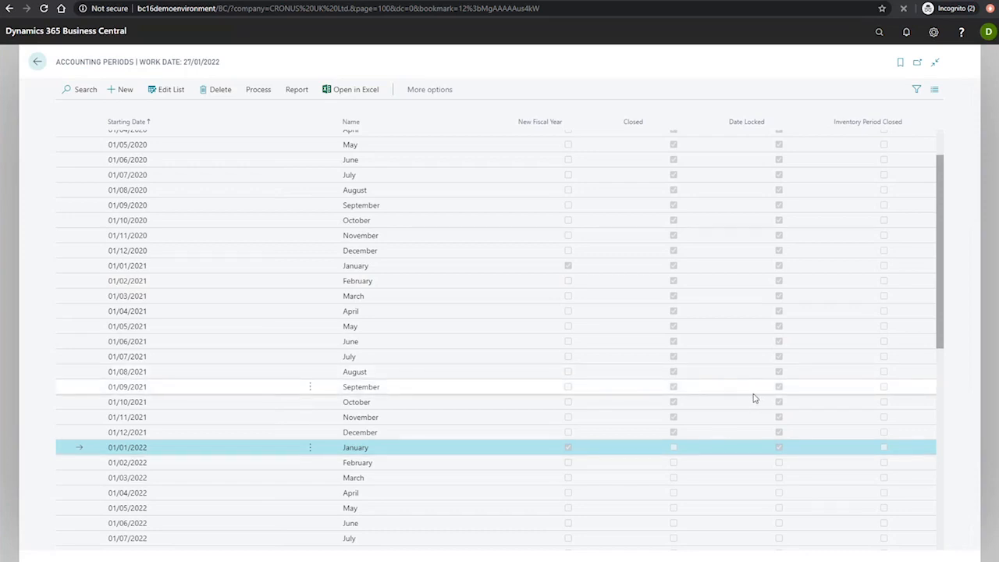
{"action": "mouse_move", "coordinate": [742, 394]}
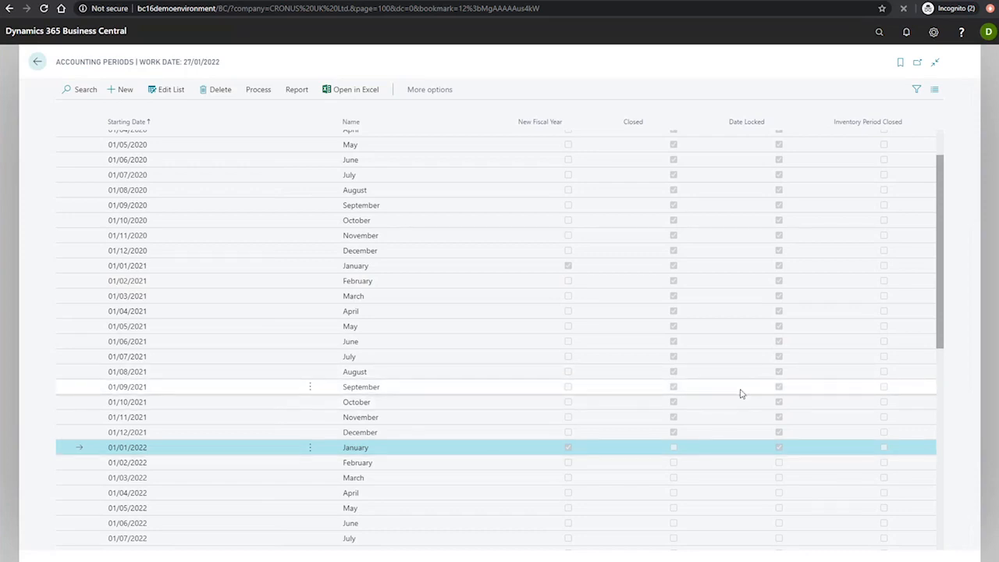
{"action": "mouse_move", "coordinate": [726, 383]}
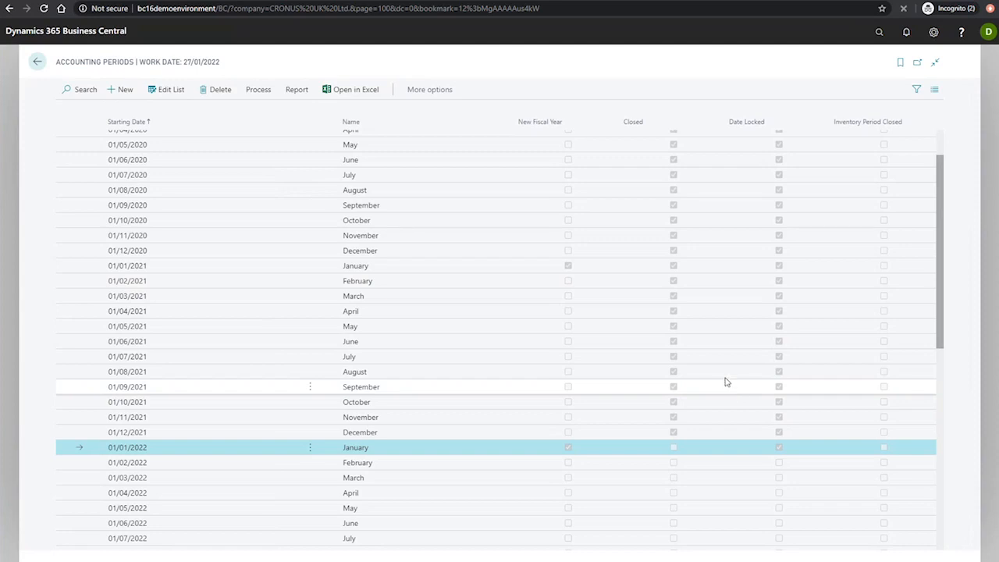
{"action": "left_click", "coordinate": [170, 89]}
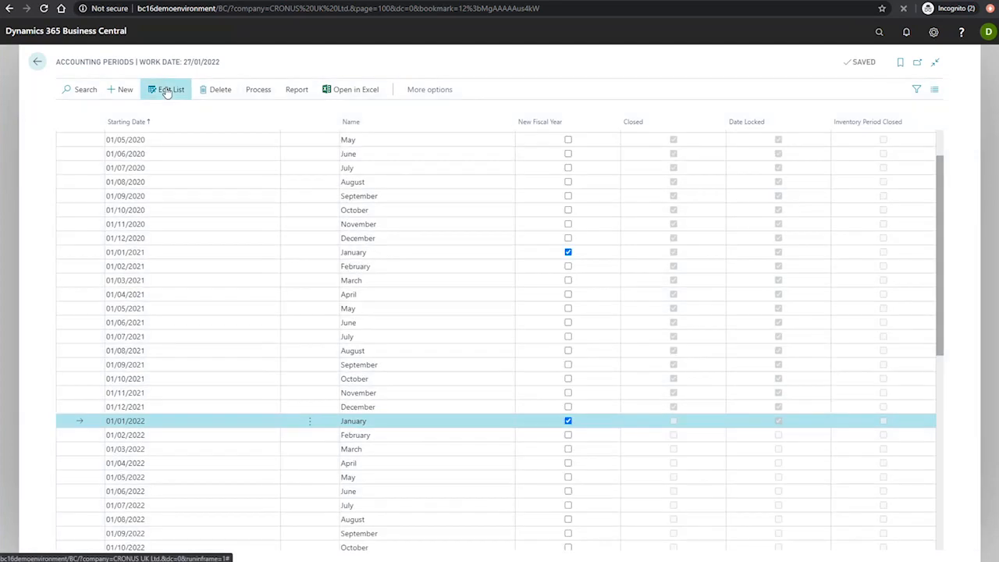